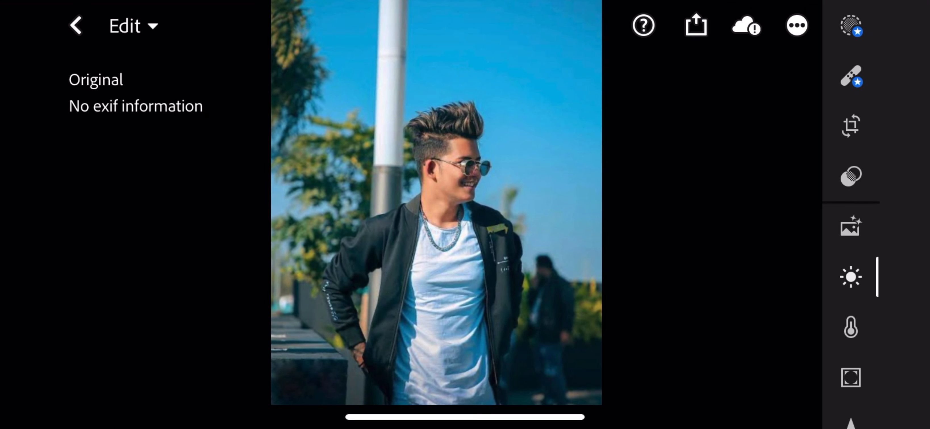
- In the Light panel, set exposure to +0.10 and contrast to -7
left_click(850, 277)
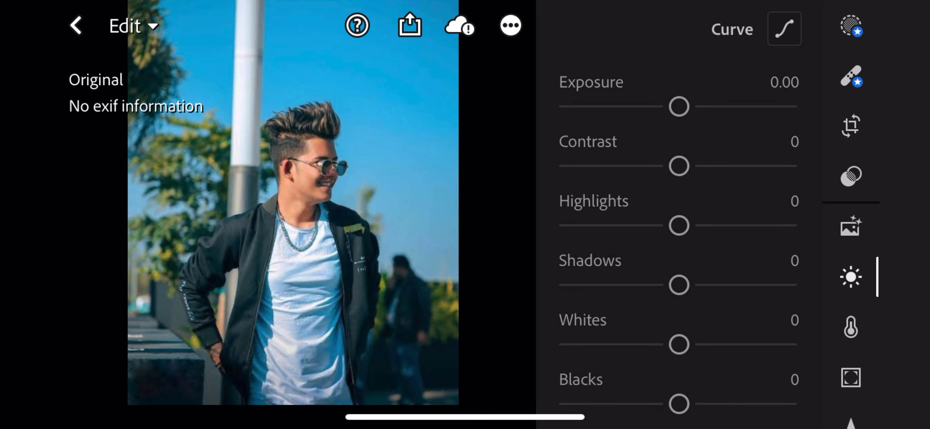
left_click_drag(678, 166, 672, 166)
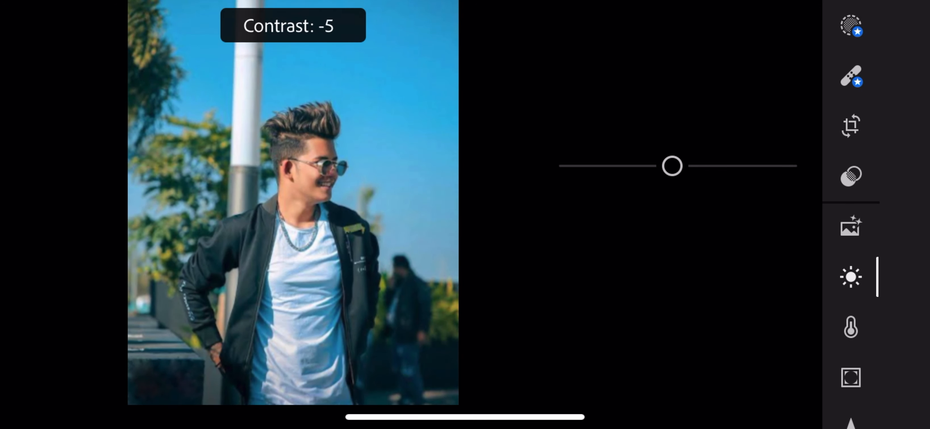
left_click_drag(672, 166, 701, 166)
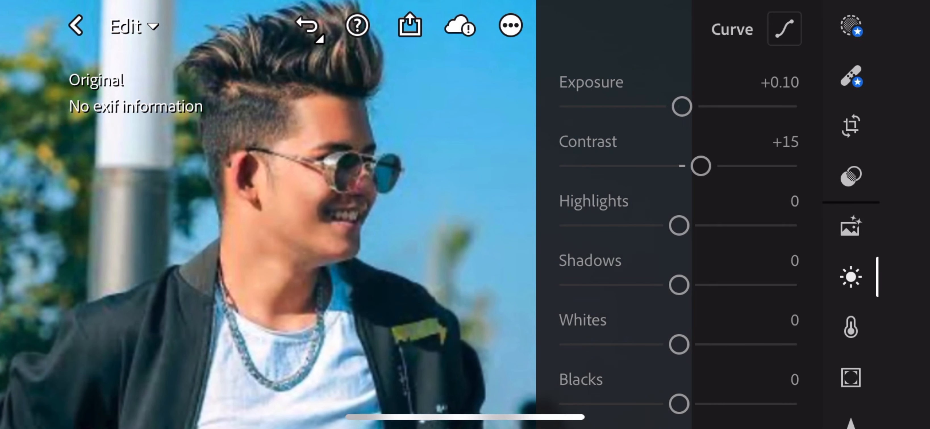
left_click_drag(699, 166, 639, 166)
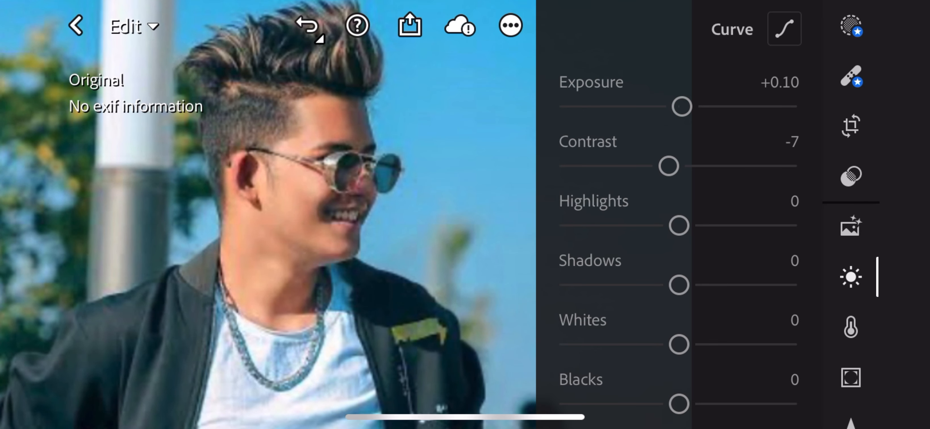
- Set highlights -14, shadows +27 and whites +8
left_click_drag(679, 225, 662, 226)
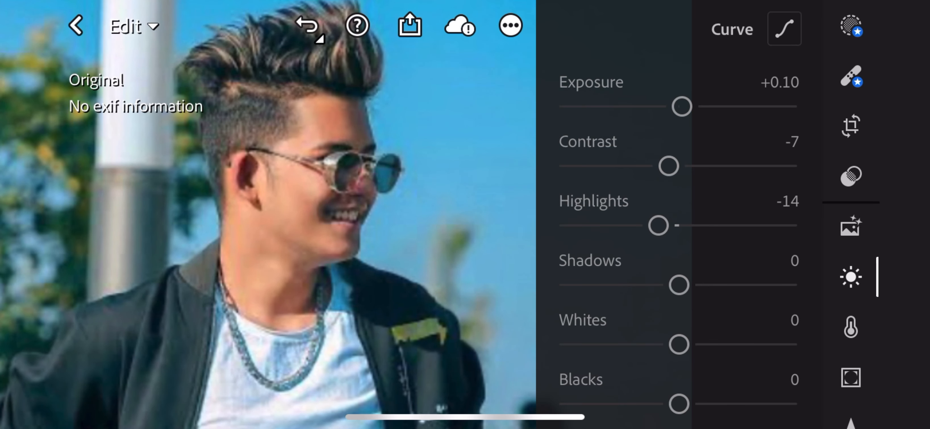
left_click_drag(679, 285, 716, 286)
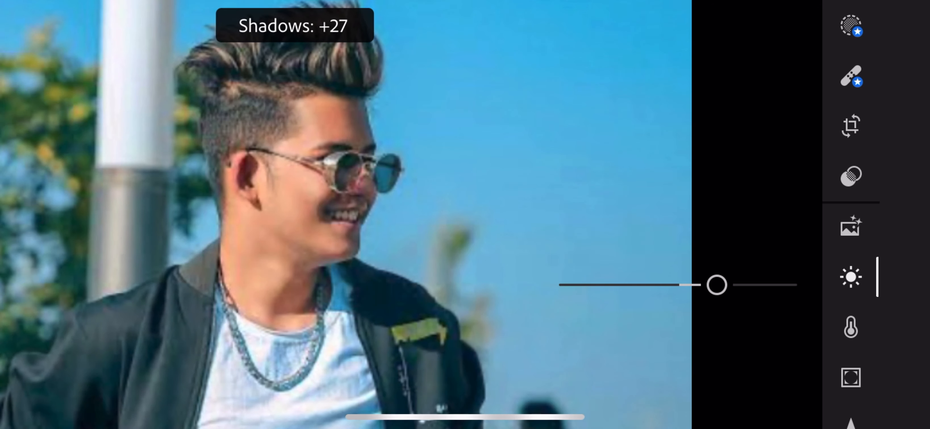
left_click_drag(716, 284, 700, 345)
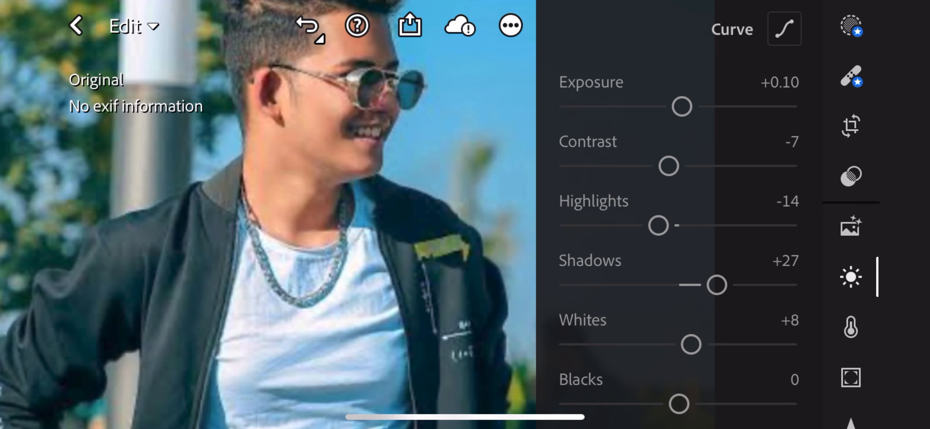
left_click_drag(678, 403, 663, 403)
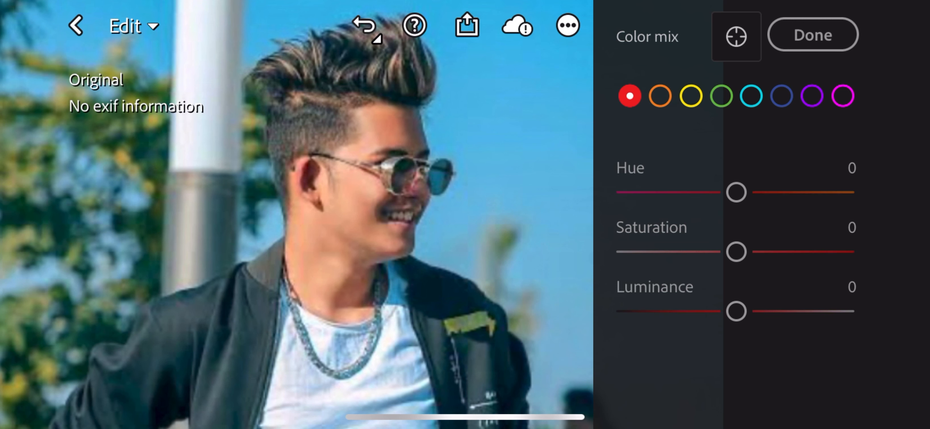
- Raise the red saturation in Color mix to +36
left_click_drag(734, 252, 770, 252)
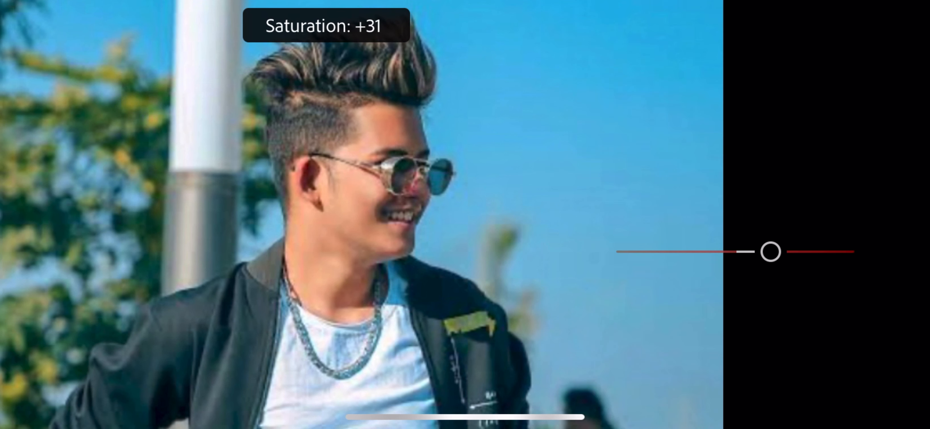
left_click_drag(771, 251, 729, 251)
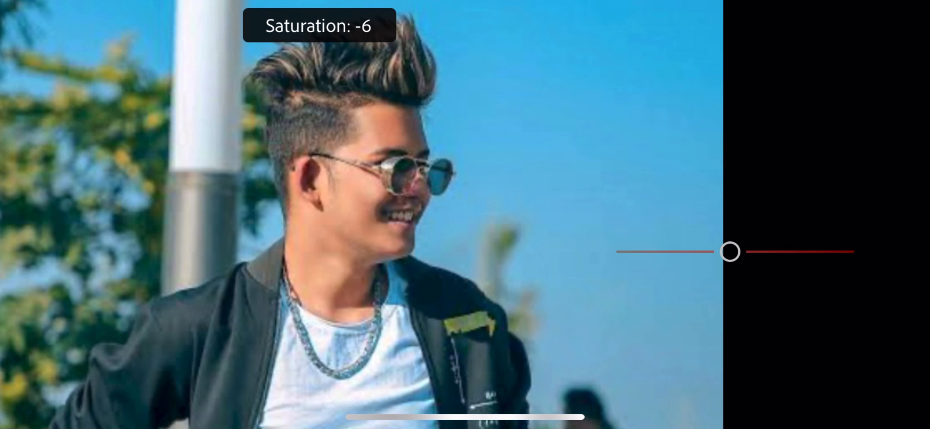
left_click_drag(730, 252, 776, 252)
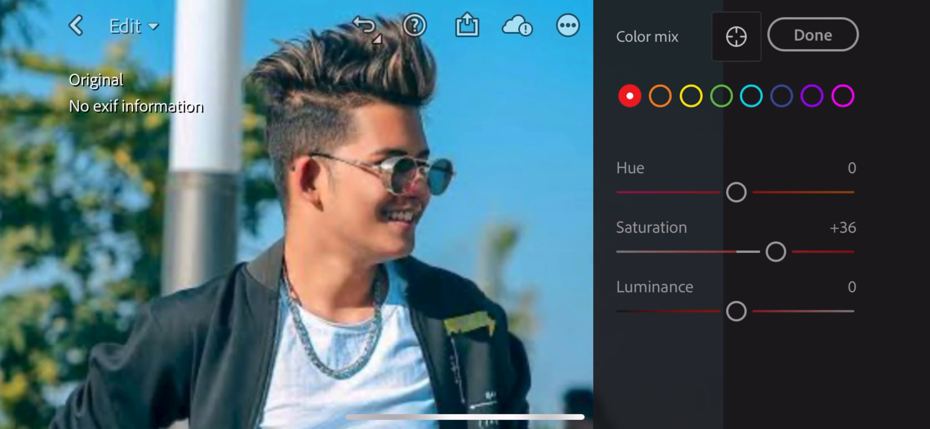
left_click_drag(775, 252, 767, 252)
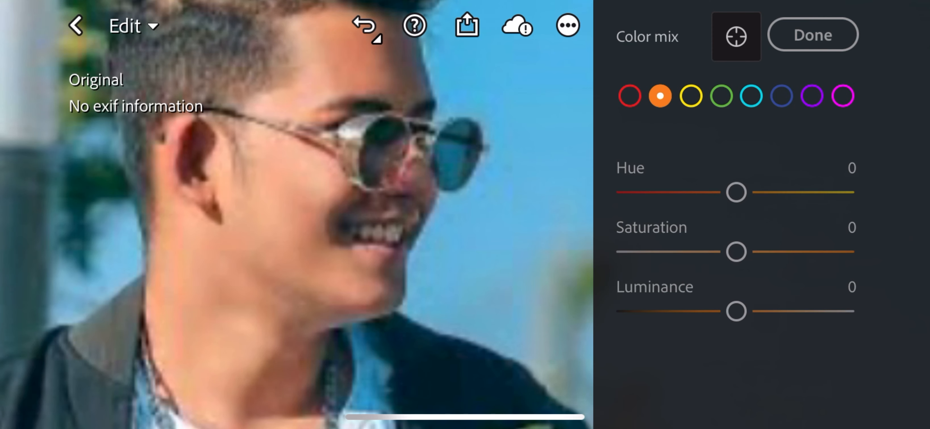
- Set the orange tones to hue -5, saturation -17, luminance +5
left_click_drag(735, 252, 734, 252)
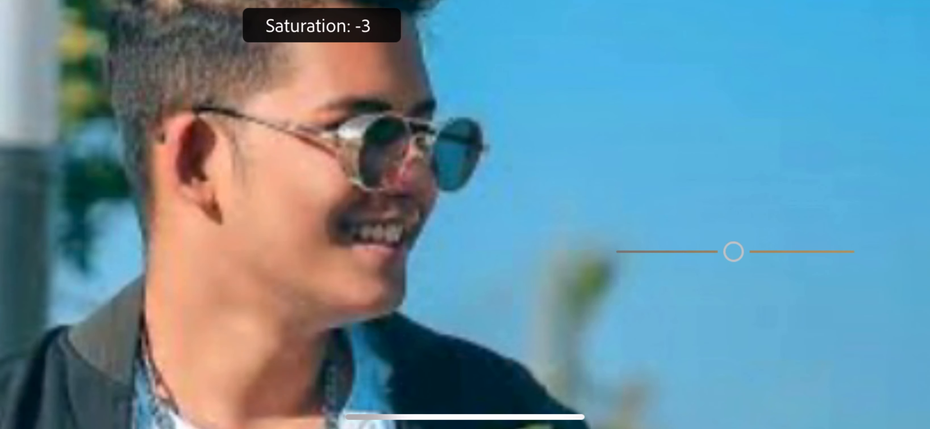
left_click_drag(733, 251, 711, 252)
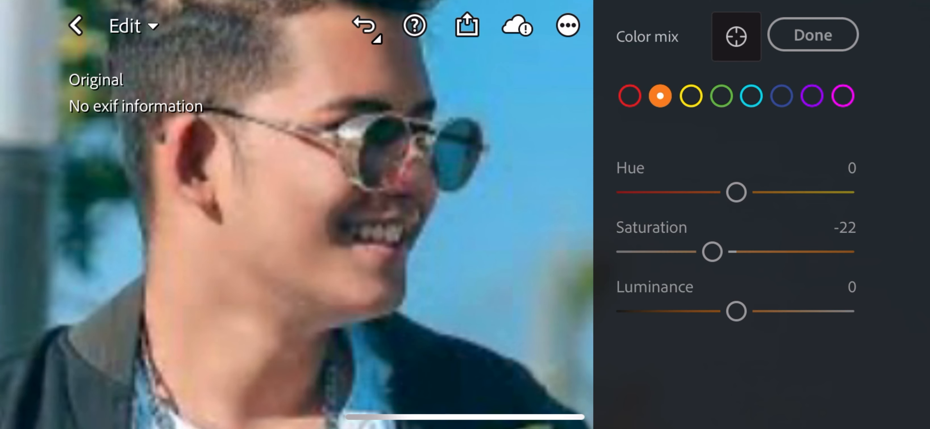
left_click_drag(734, 191, 741, 192)
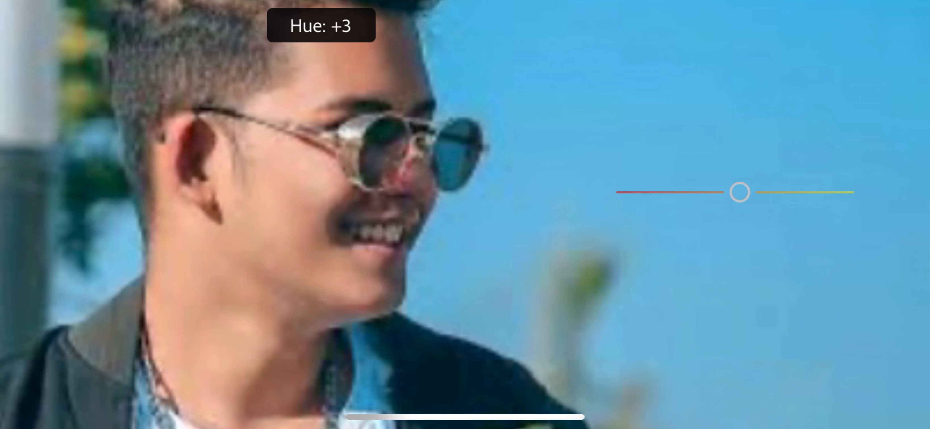
left_click_drag(741, 192, 749, 192)
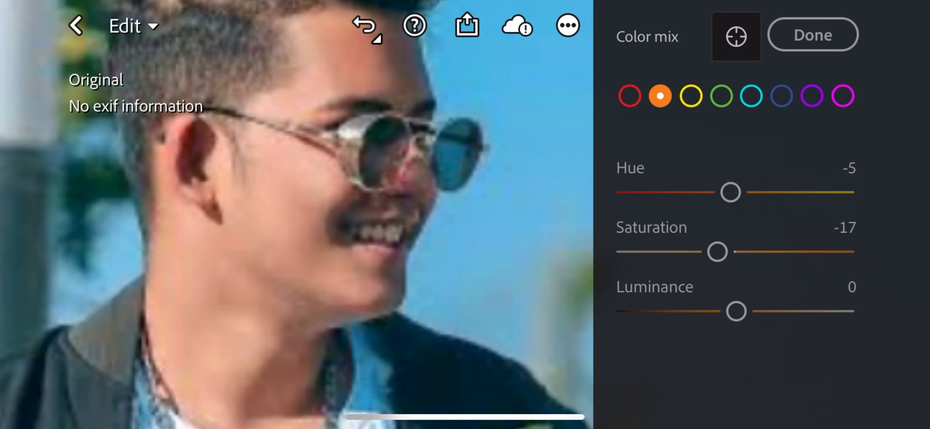
left_click_drag(735, 311, 742, 311)
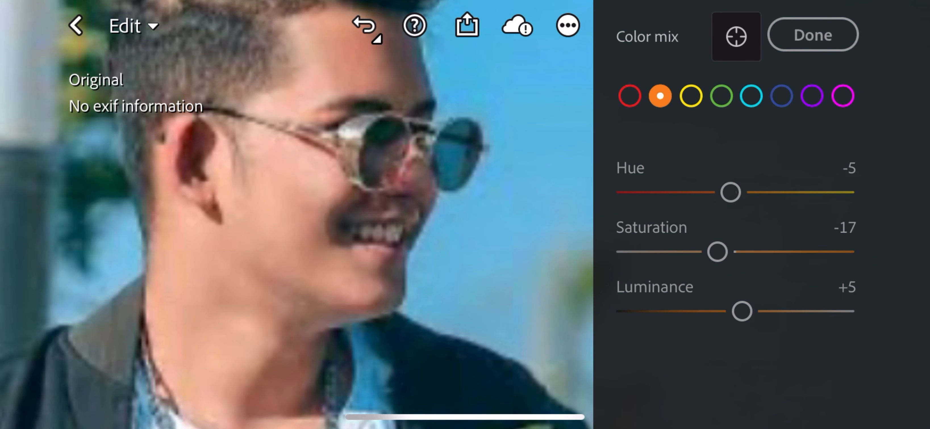
left_click(691, 95)
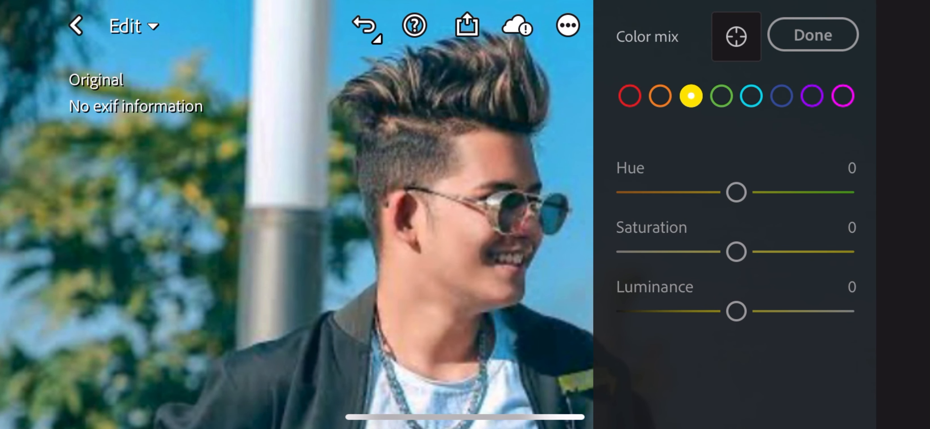
- Set yellow to hue -100, saturation -100, luminance +11, and fully desaturate green
left_click_drag(737, 252, 626, 252)
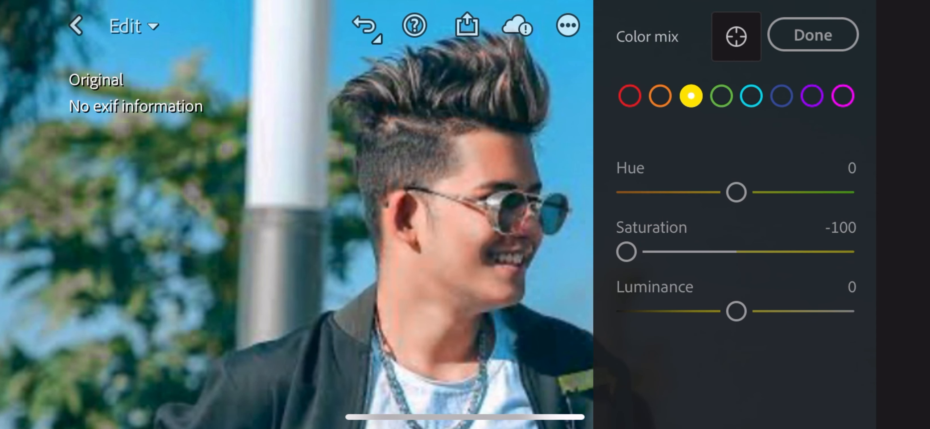
left_click_drag(735, 192, 626, 192)
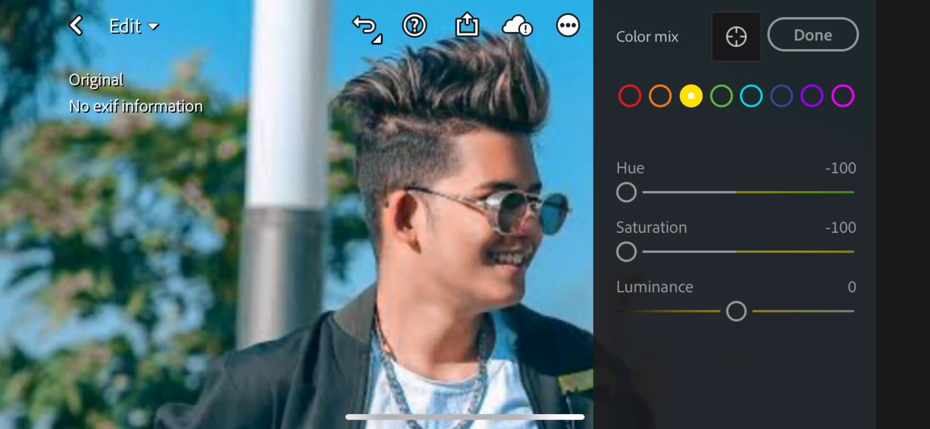
left_click_drag(737, 312, 749, 311)
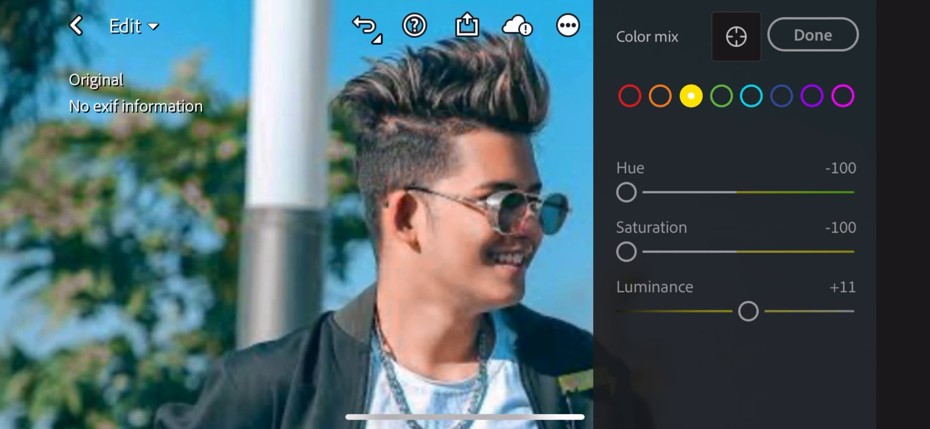
left_click(721, 96)
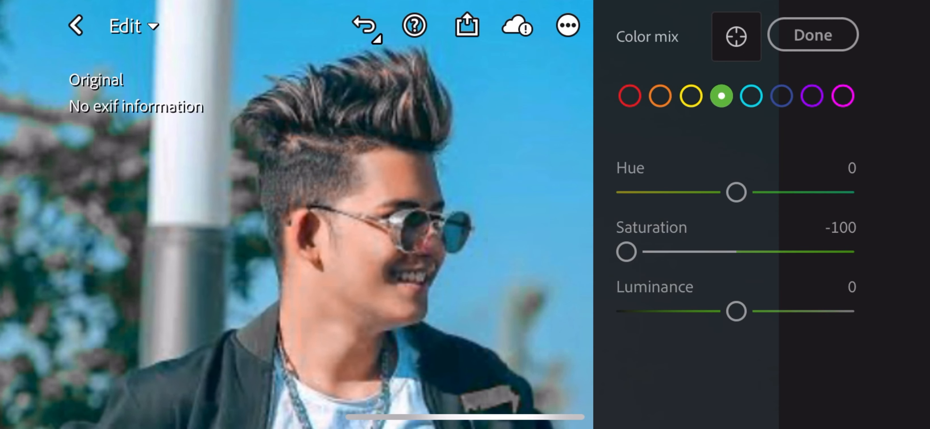
left_click_drag(736, 192, 625, 192)
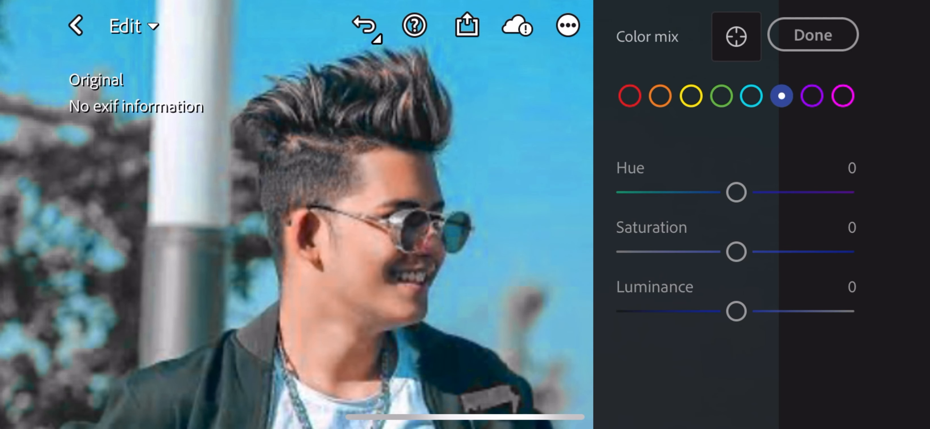
- Desaturate the blues into a muted pale teal sky
left_click_drag(735, 252, 816, 251)
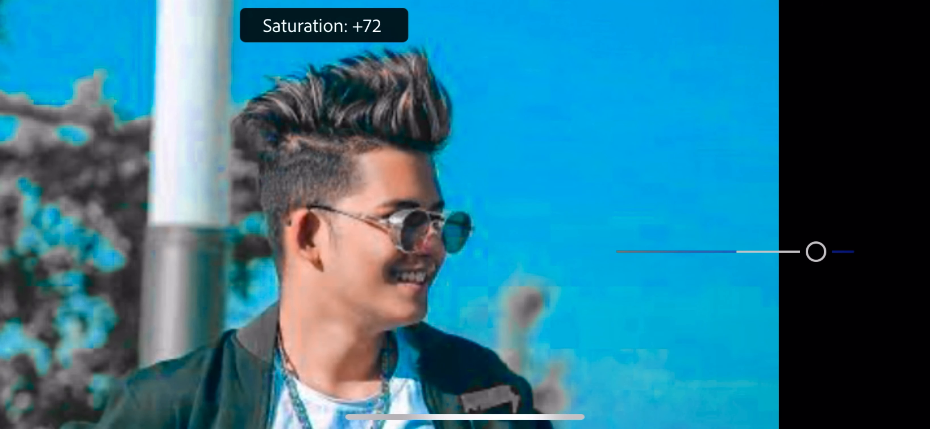
left_click_drag(816, 252, 625, 252)
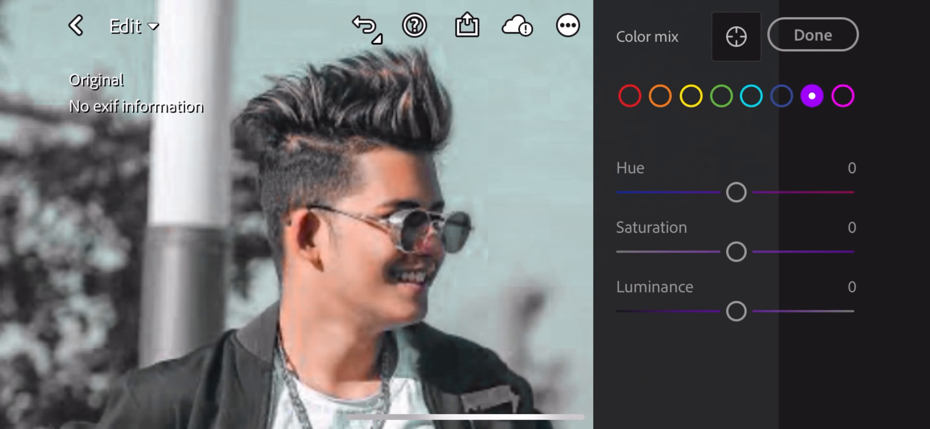
left_click_drag(736, 192, 784, 192)
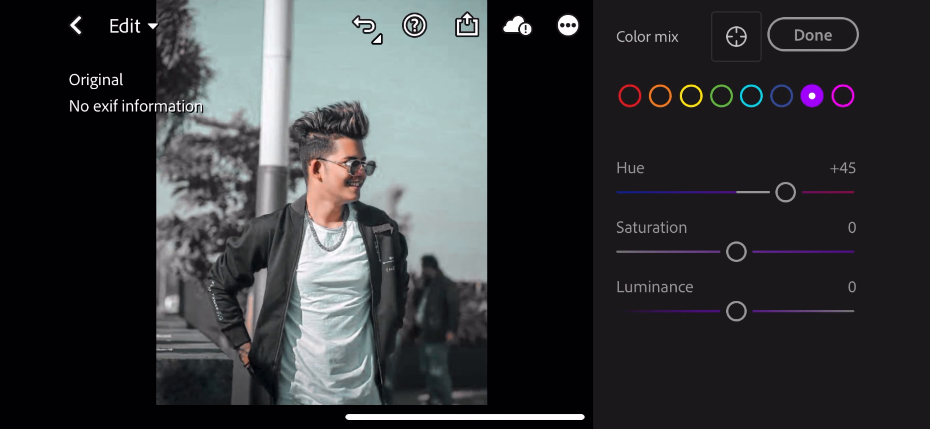
- Set purple to hue +45, saturation -35, luminance +20, and shift the magenta hue
left_click_drag(736, 252, 697, 252)
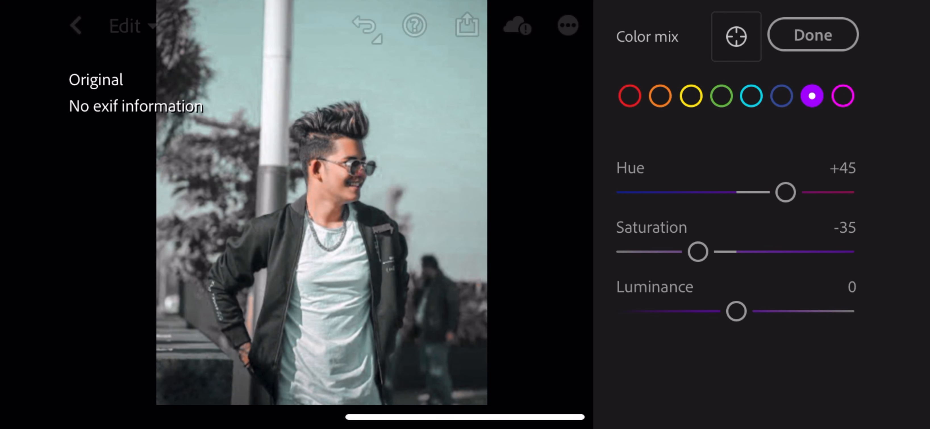
left_click_drag(735, 311, 758, 311)
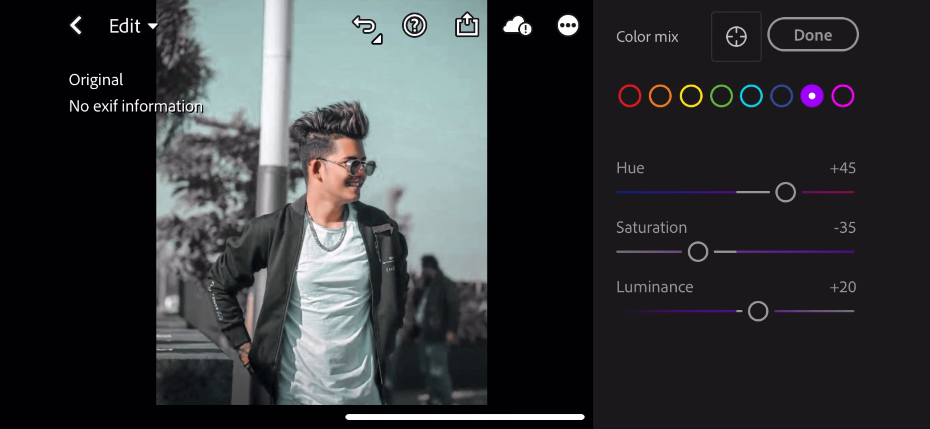
left_click_drag(784, 192, 669, 192)
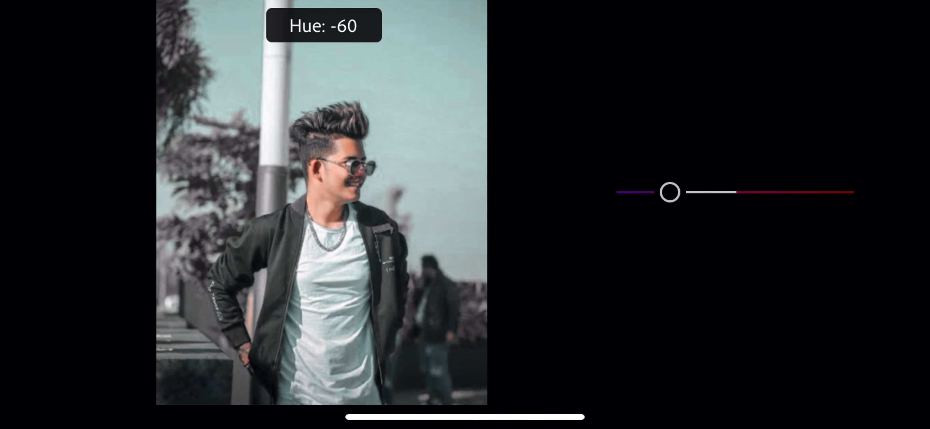
left_click_drag(669, 191, 772, 192)
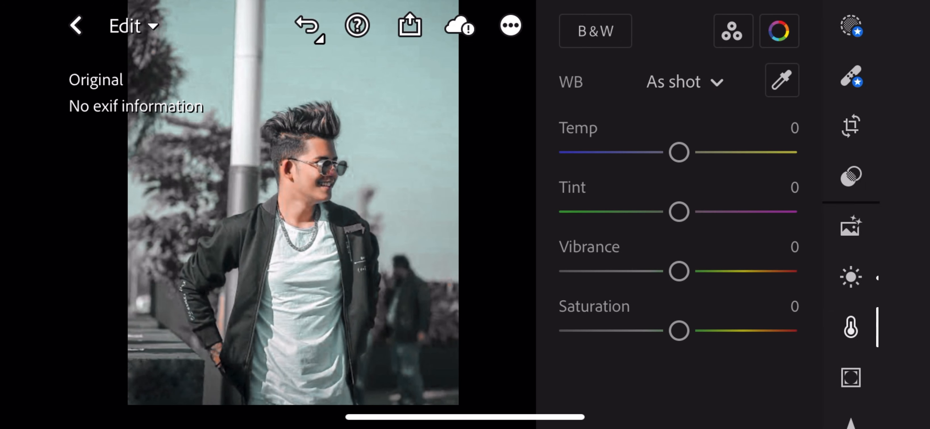
- Set temp +5, tint +10, vibrance -9 and saturation +10 in the Color panel
left_click_drag(679, 212, 690, 212)
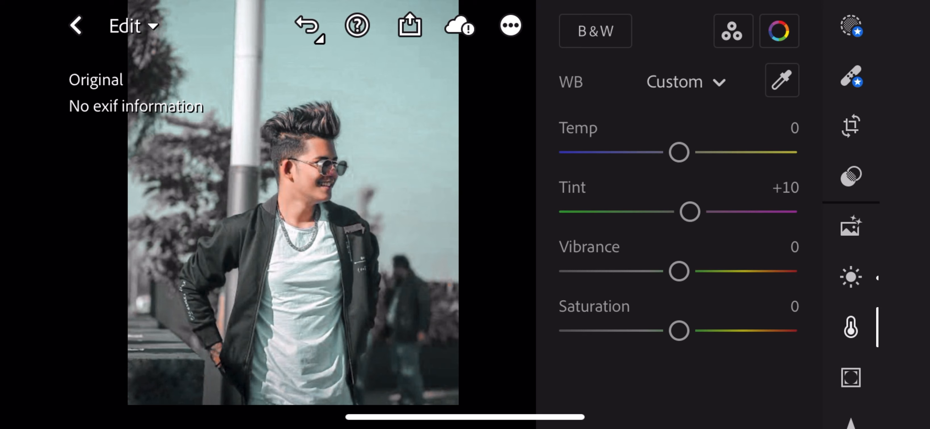
left_click_drag(679, 272, 663, 272)
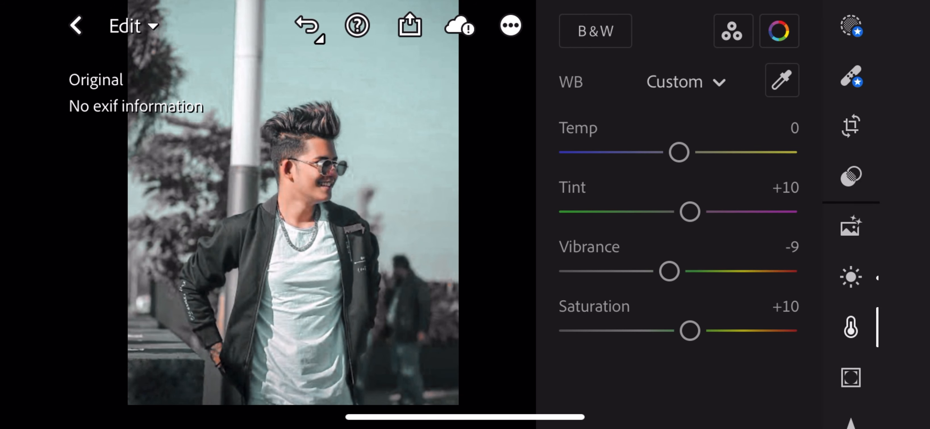
left_click_drag(678, 152, 684, 152)
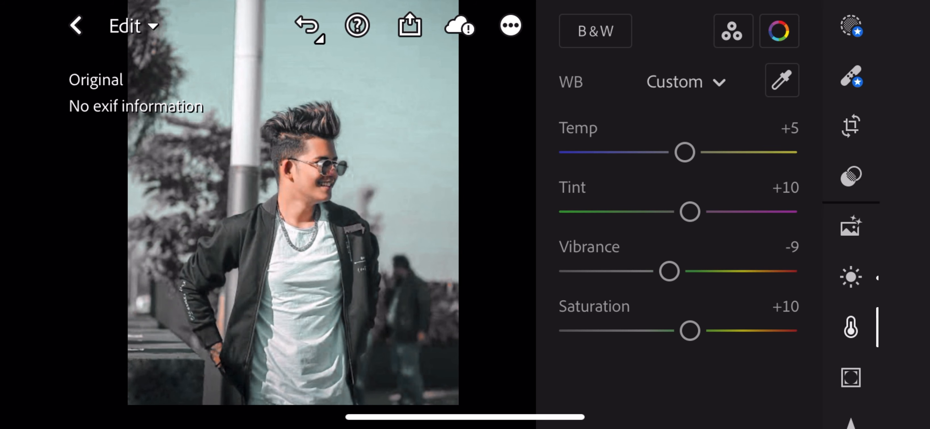
left_click(850, 277)
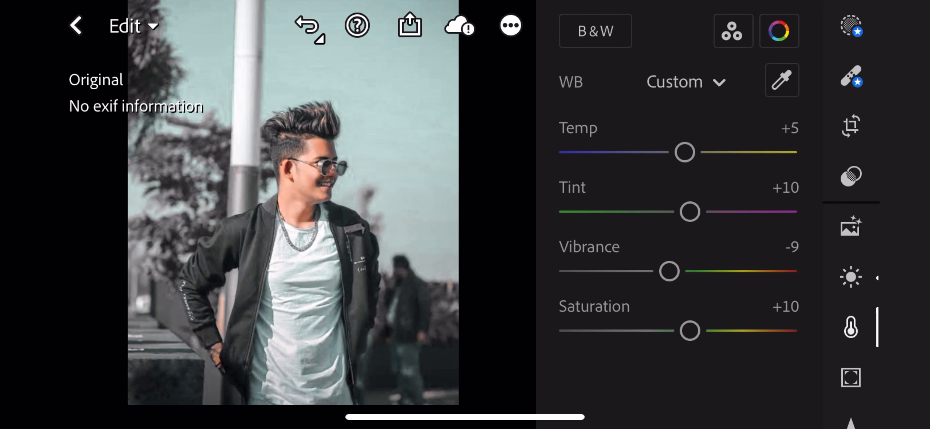
left_click(850, 310)
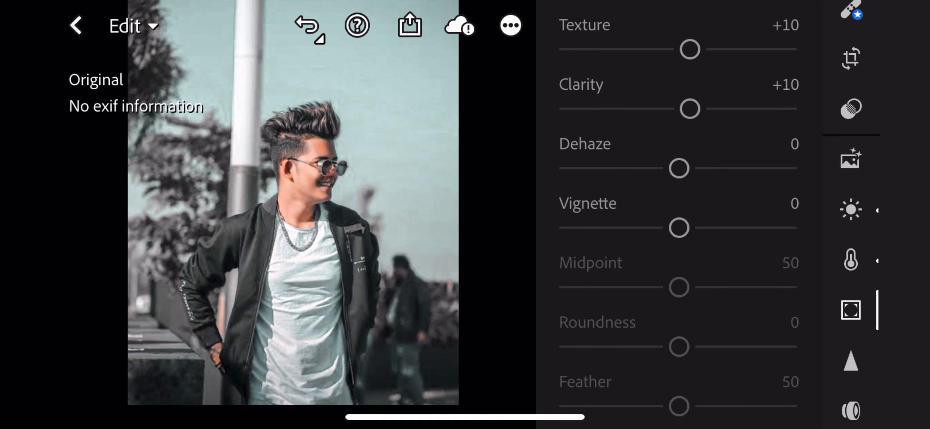
- Save a copy of the edited photo to the device's photos via Share
left_click(509, 25)
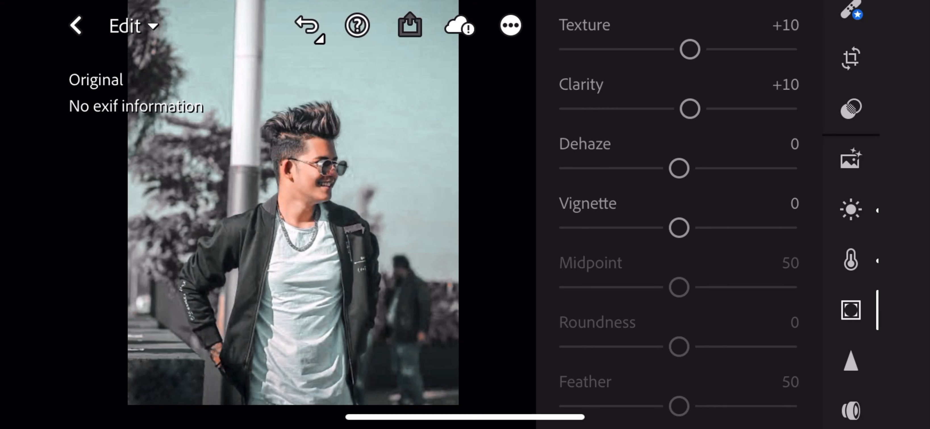
left_click(409, 25)
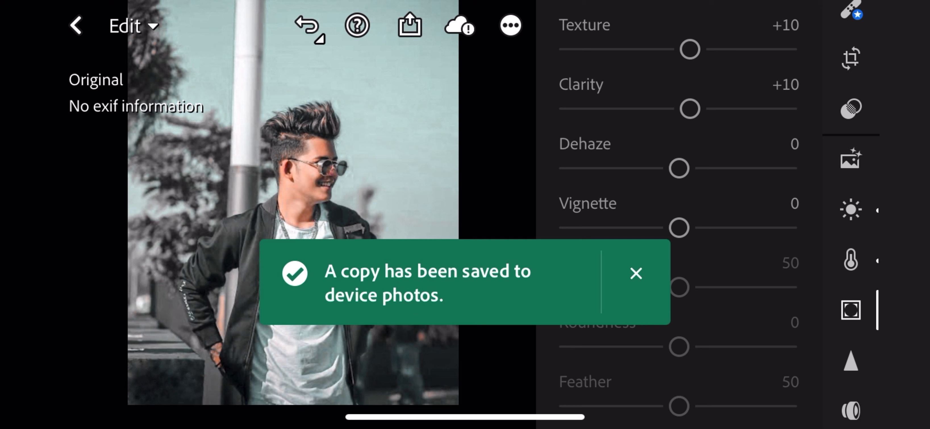